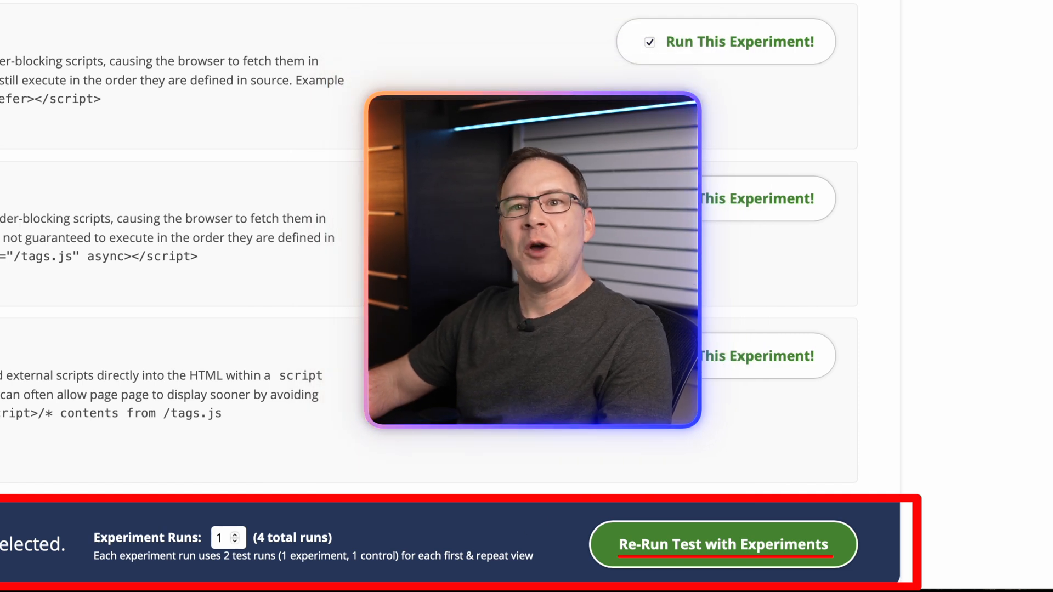
Step: Re-run the test with the inline-external-CSS experiment to get results versus the control run
click(724, 544)
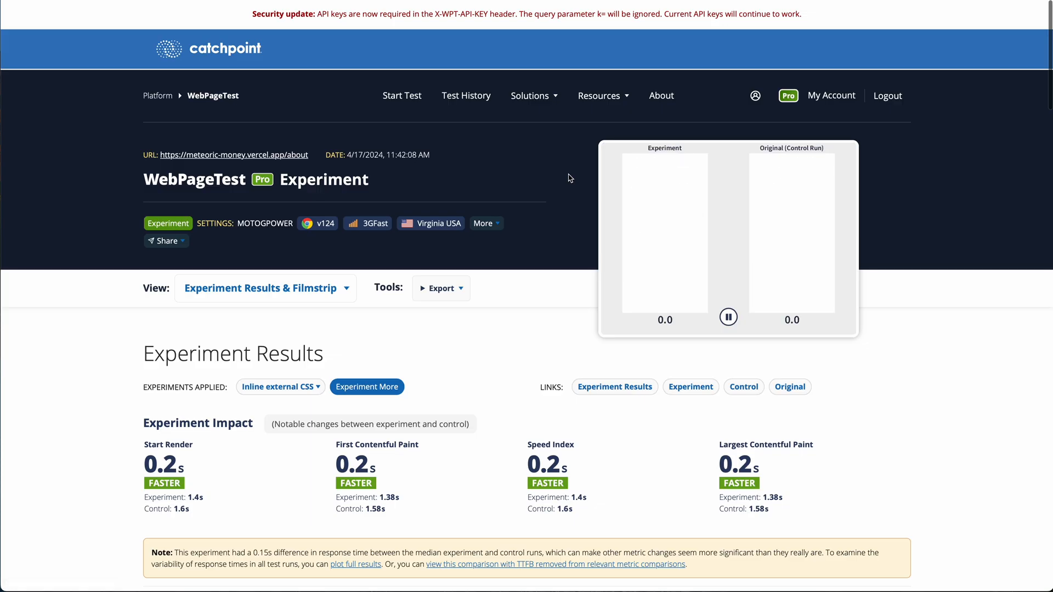